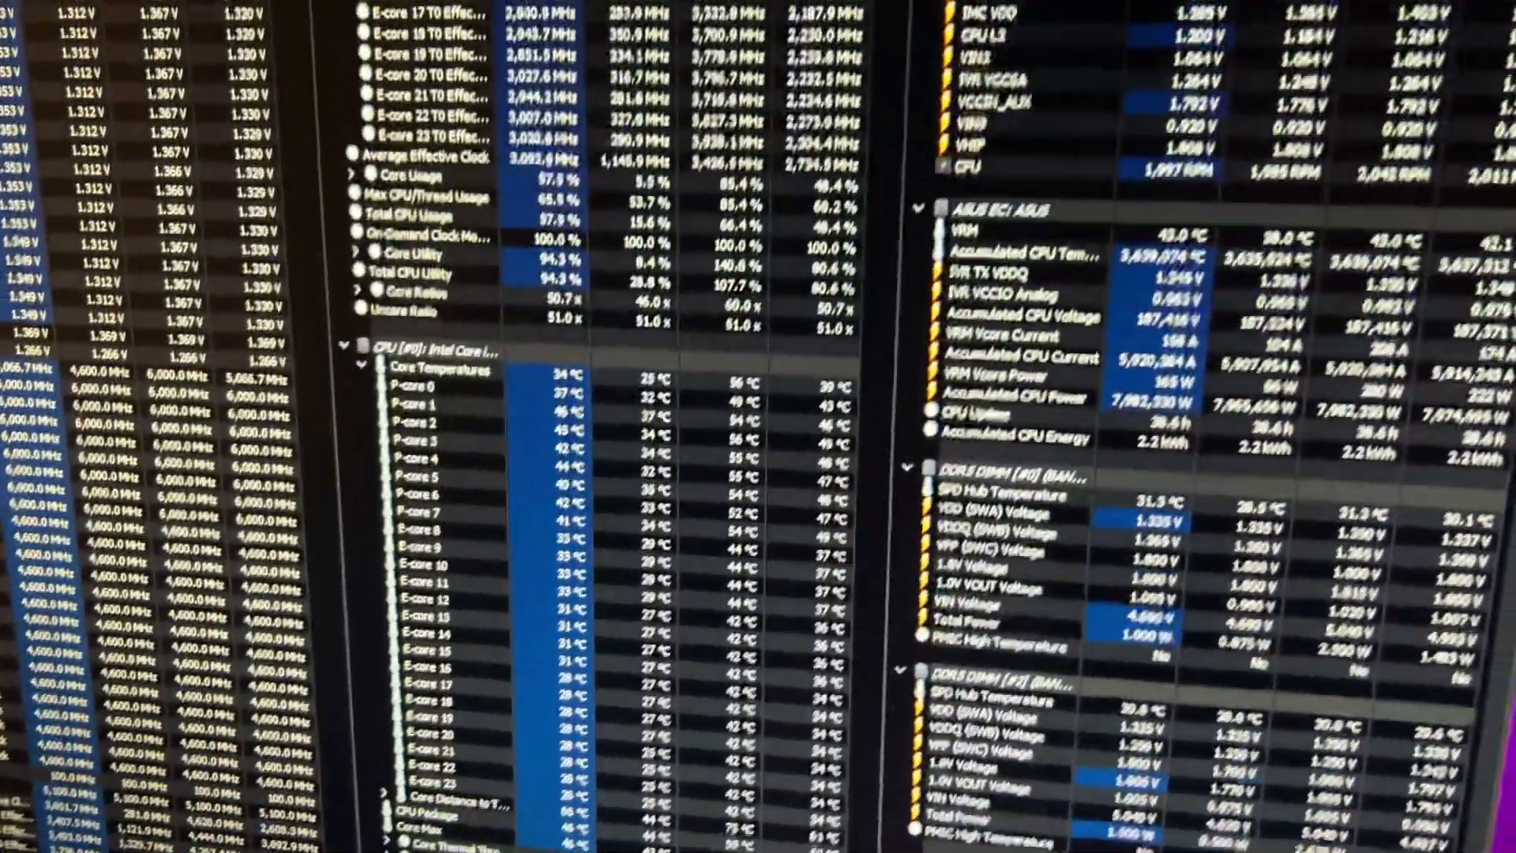
pyautogui.scroll(-3)
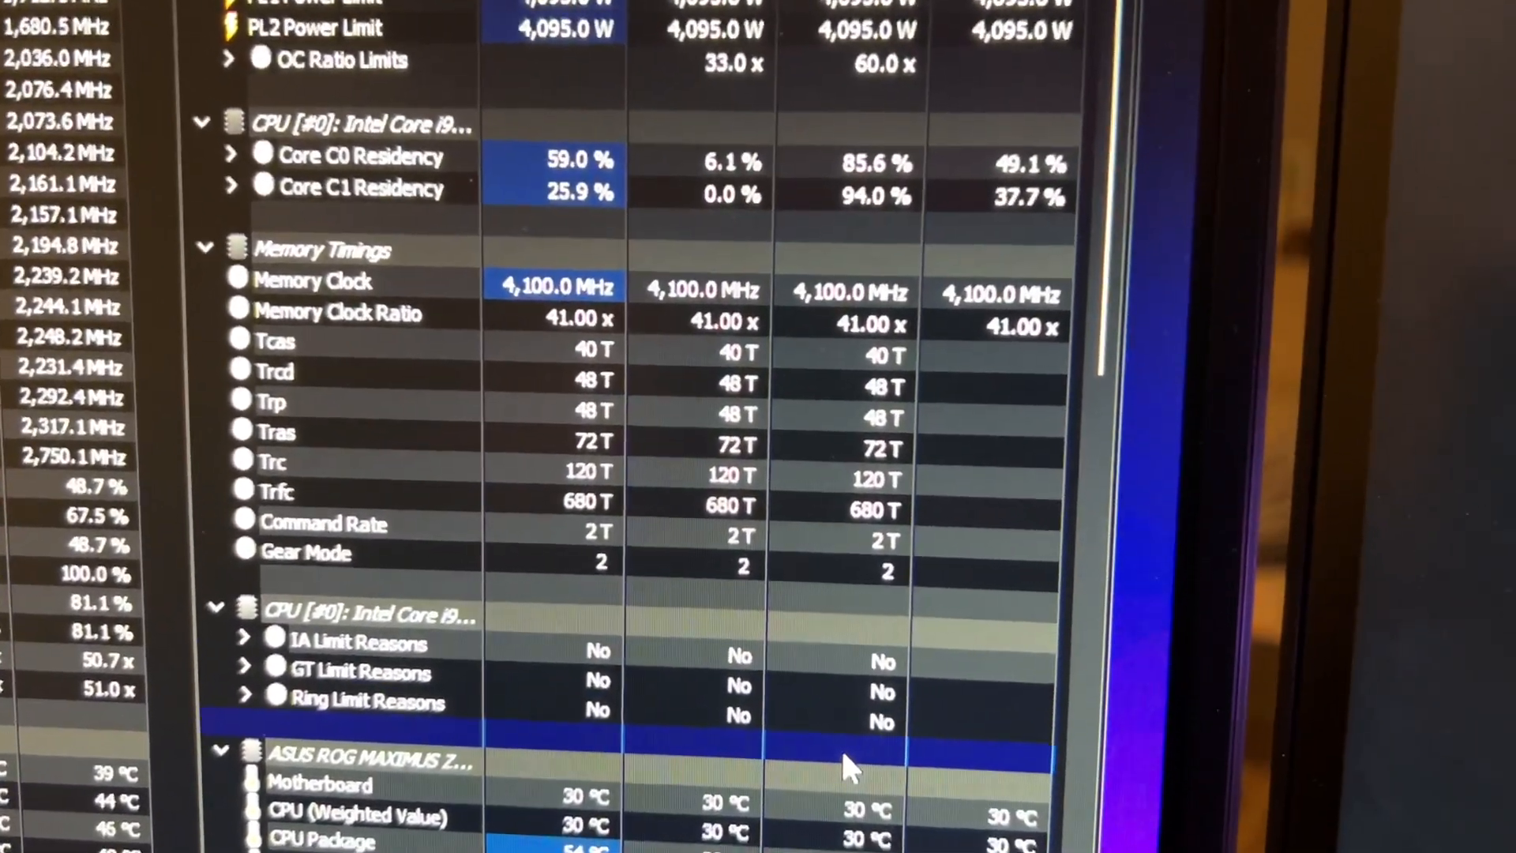
pyautogui.scroll(-3)
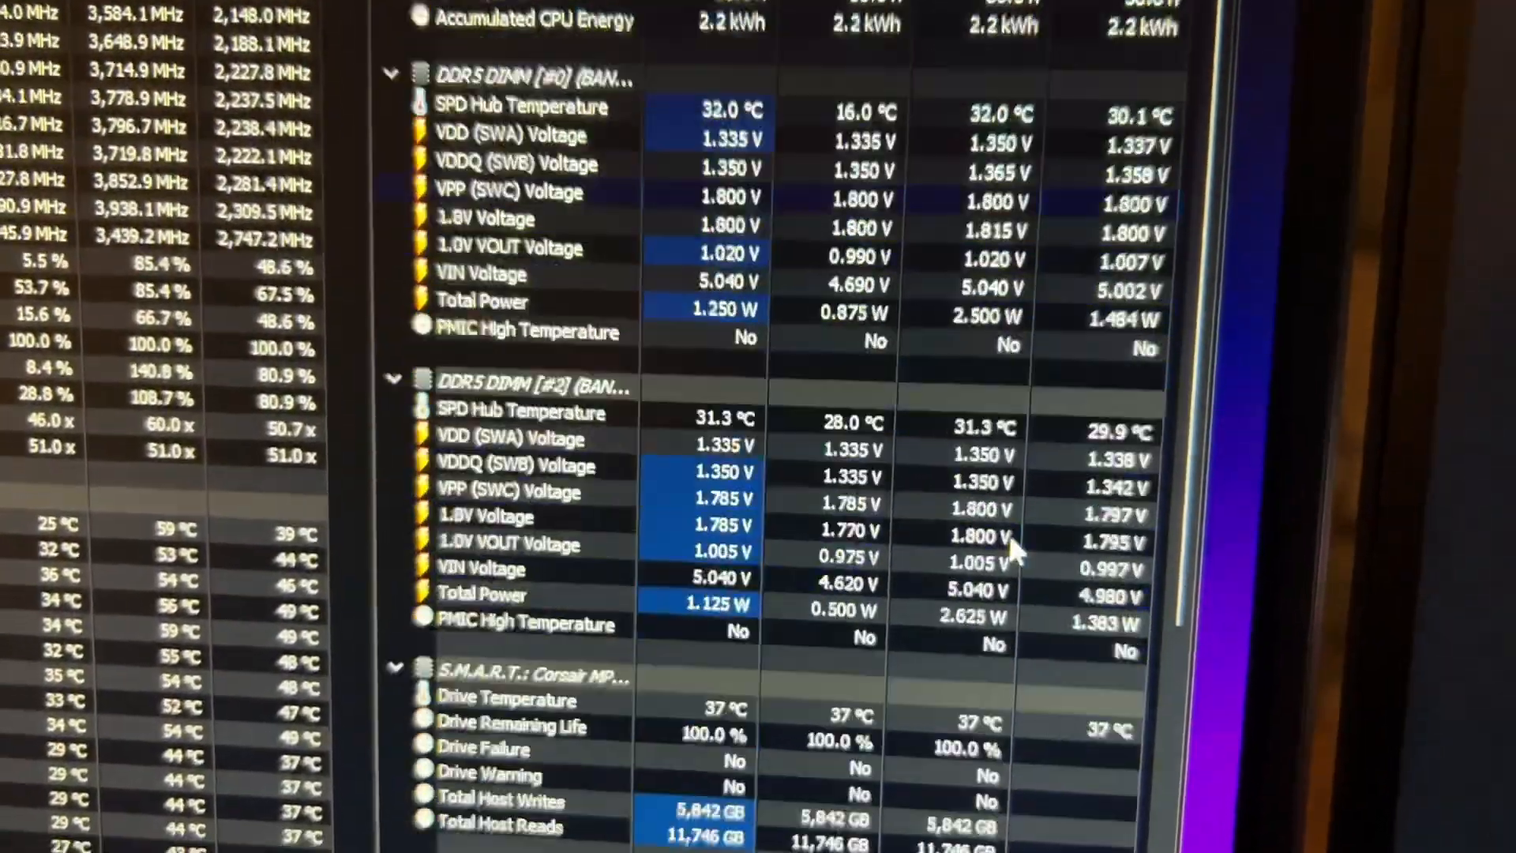